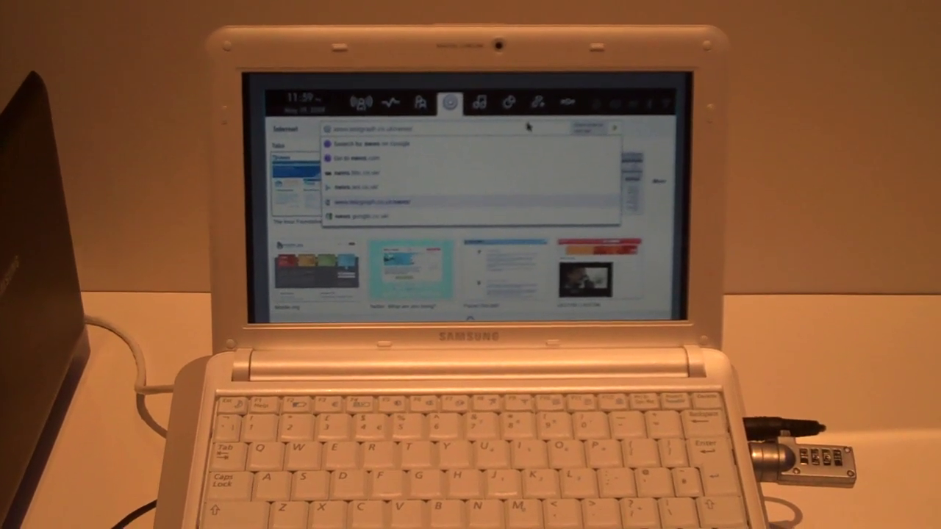
Open the Moblin Media panel to show the album-cover grid and local music sources
click(478, 103)
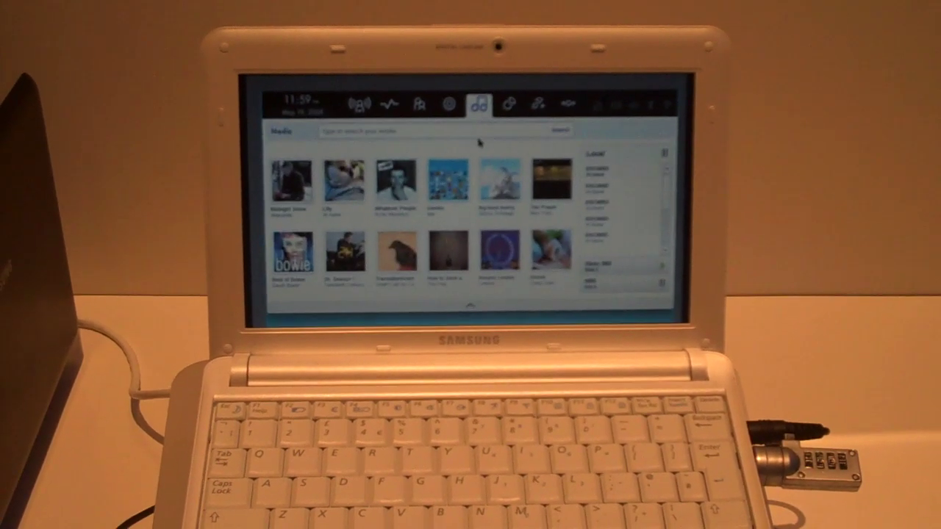